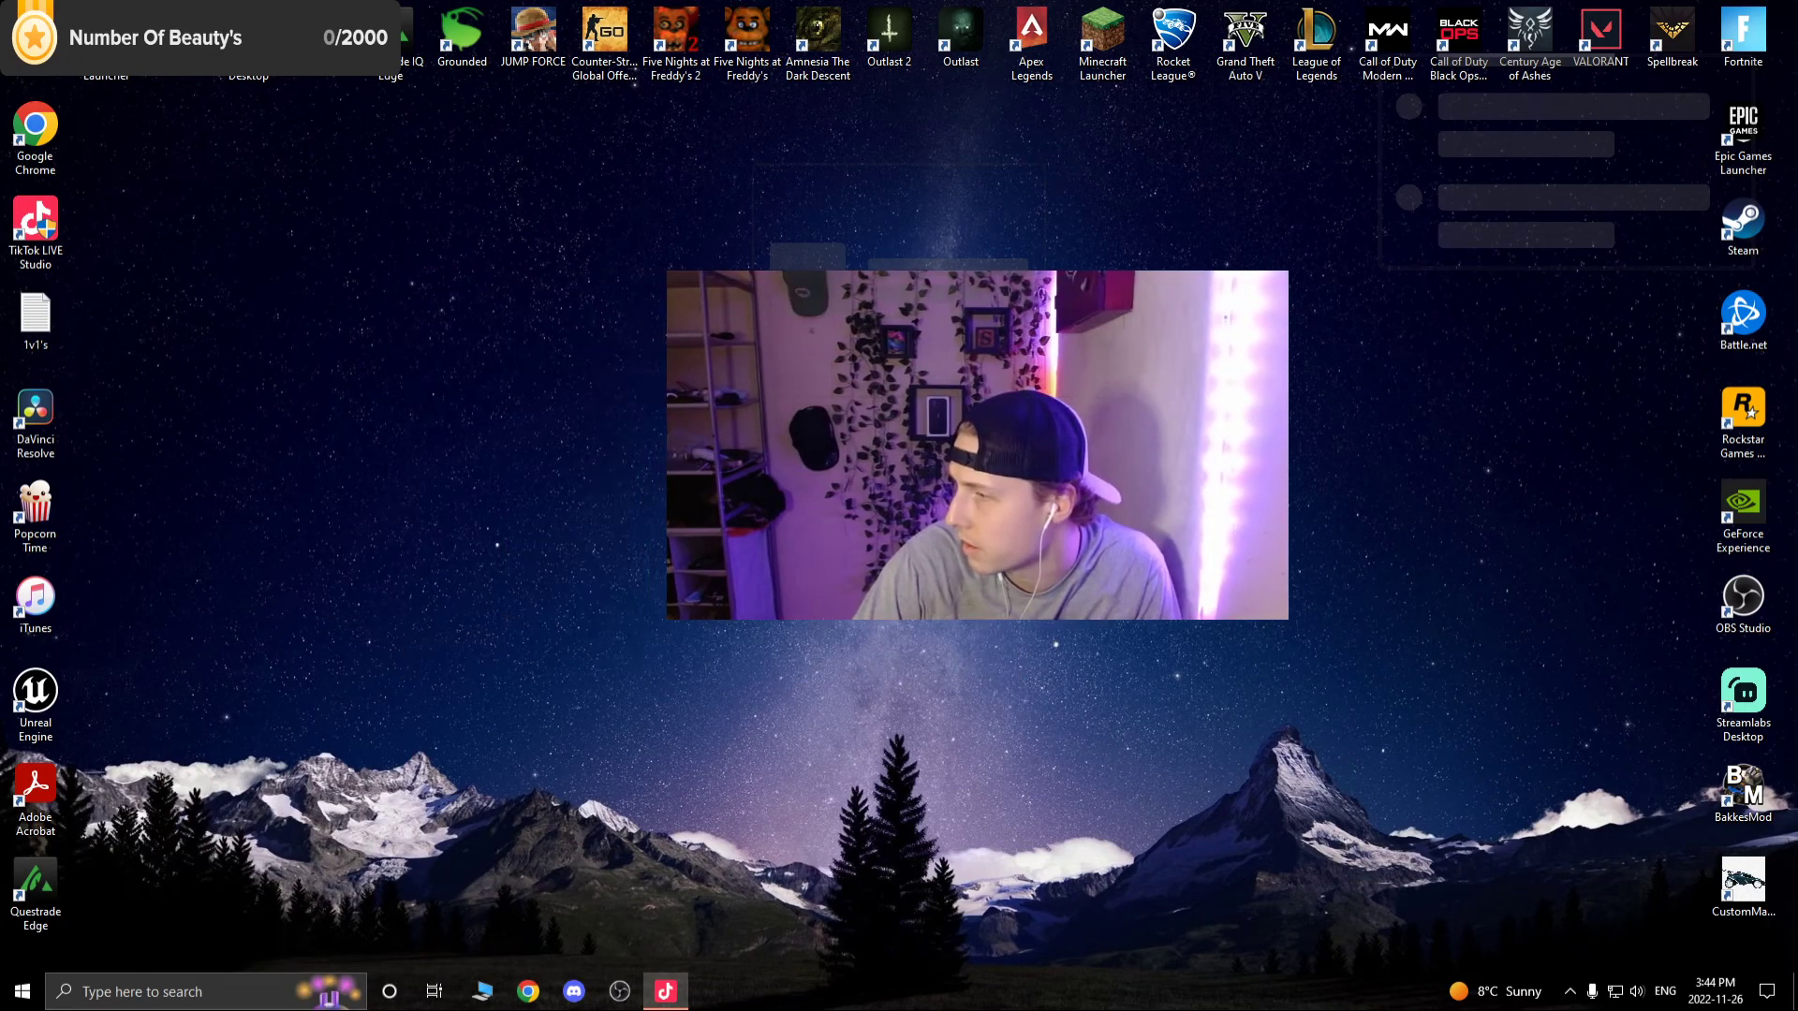
Reach Ease of Access > Audio in Settings and turn mono audio On.
{"action": "left_click_drag", "start_coordinate": [975, 446], "coordinate": [1480, 504]}
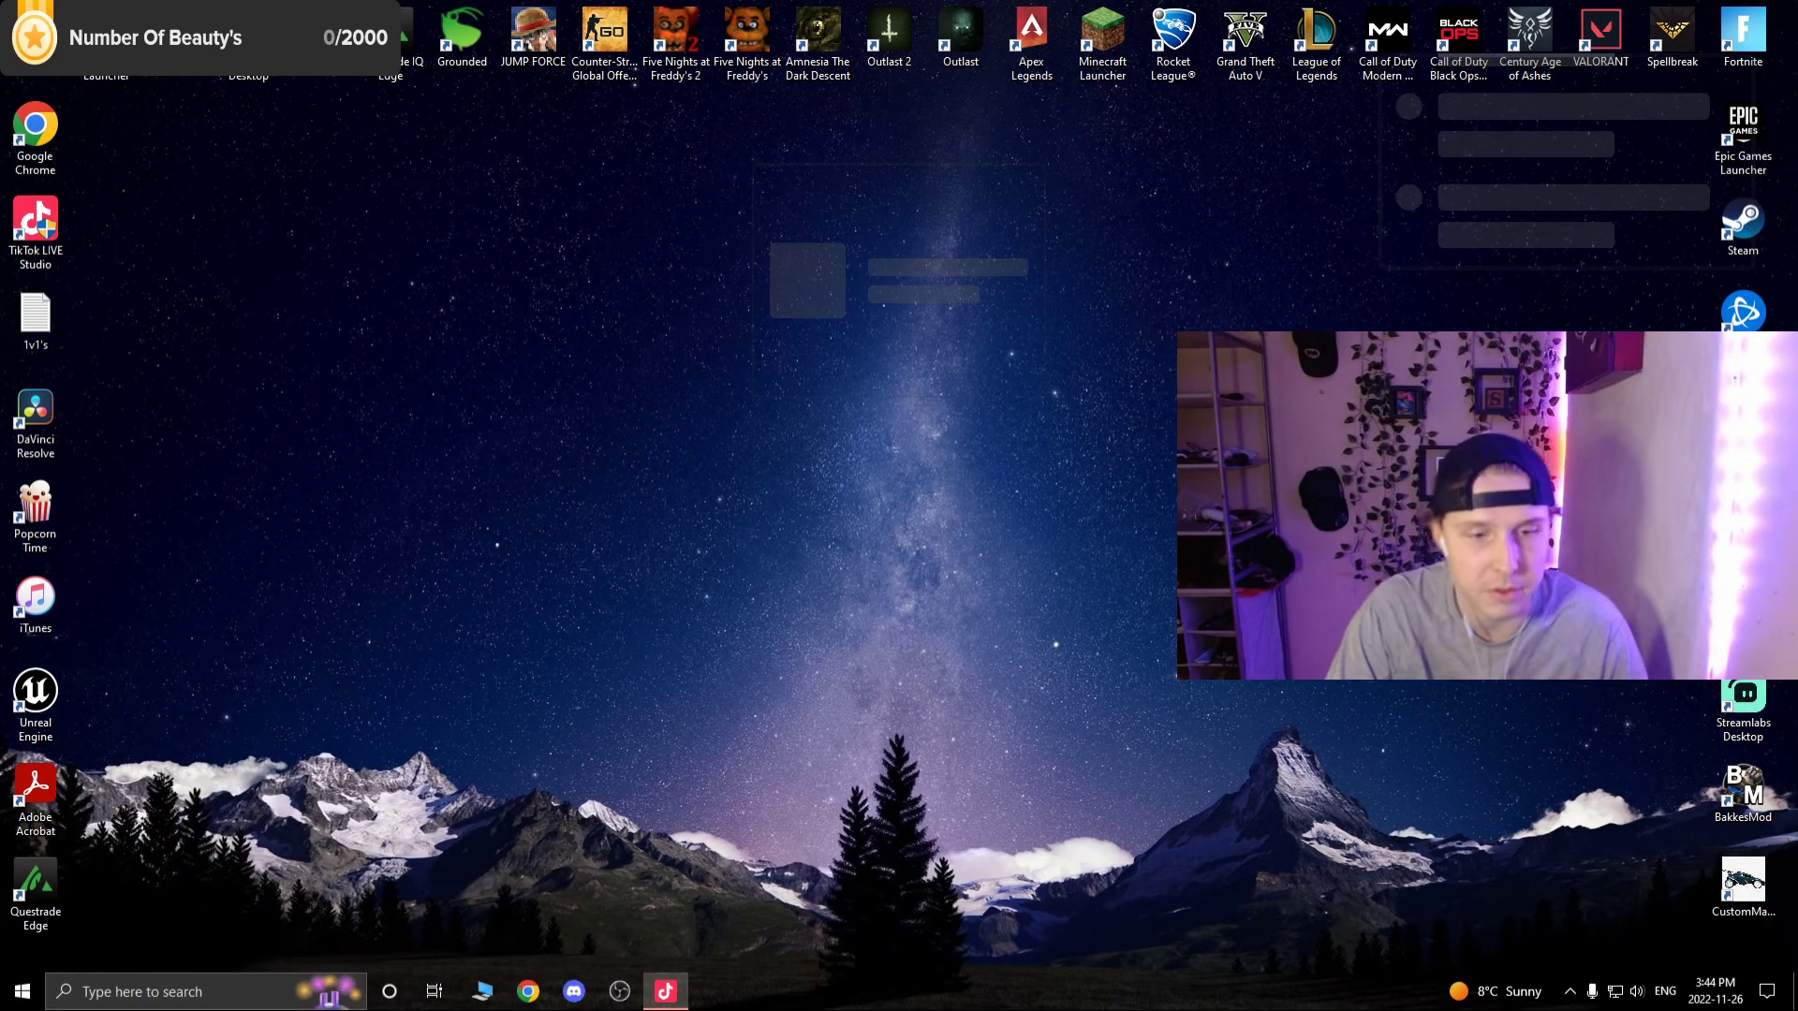
{"action": "left_click", "coordinate": [17, 991]}
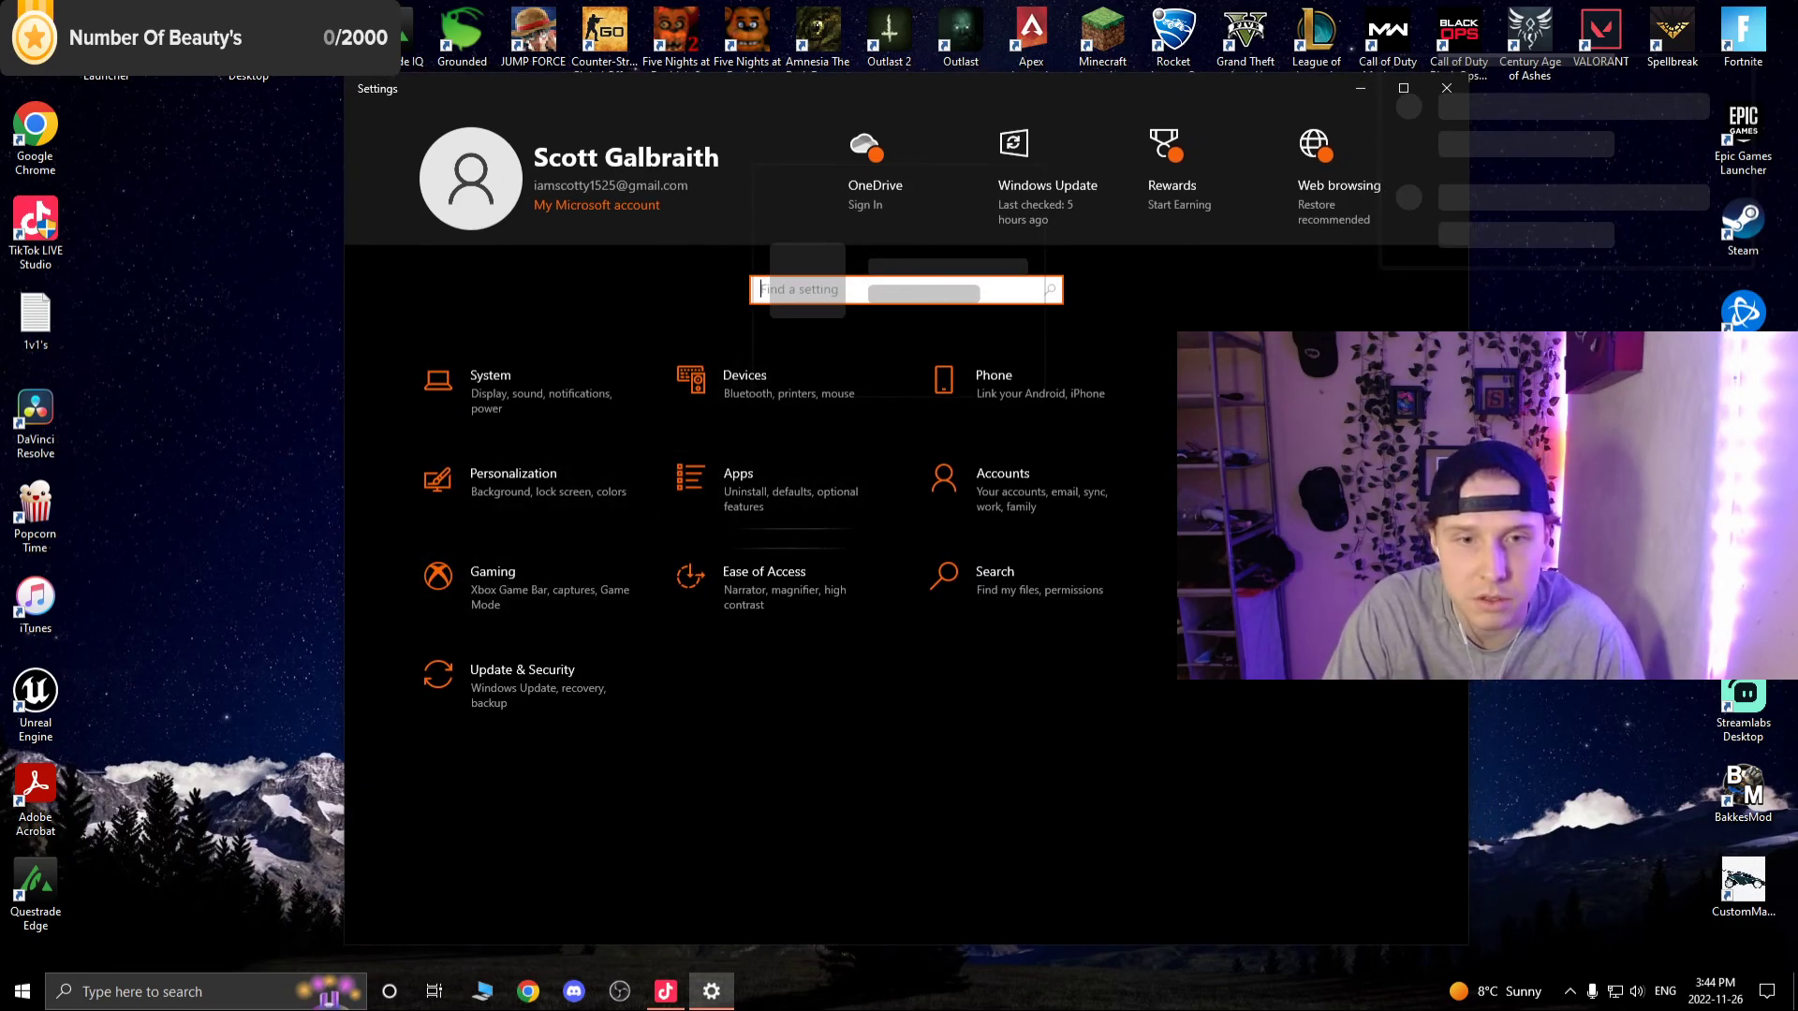
{"action": "left_click", "coordinate": [764, 571]}
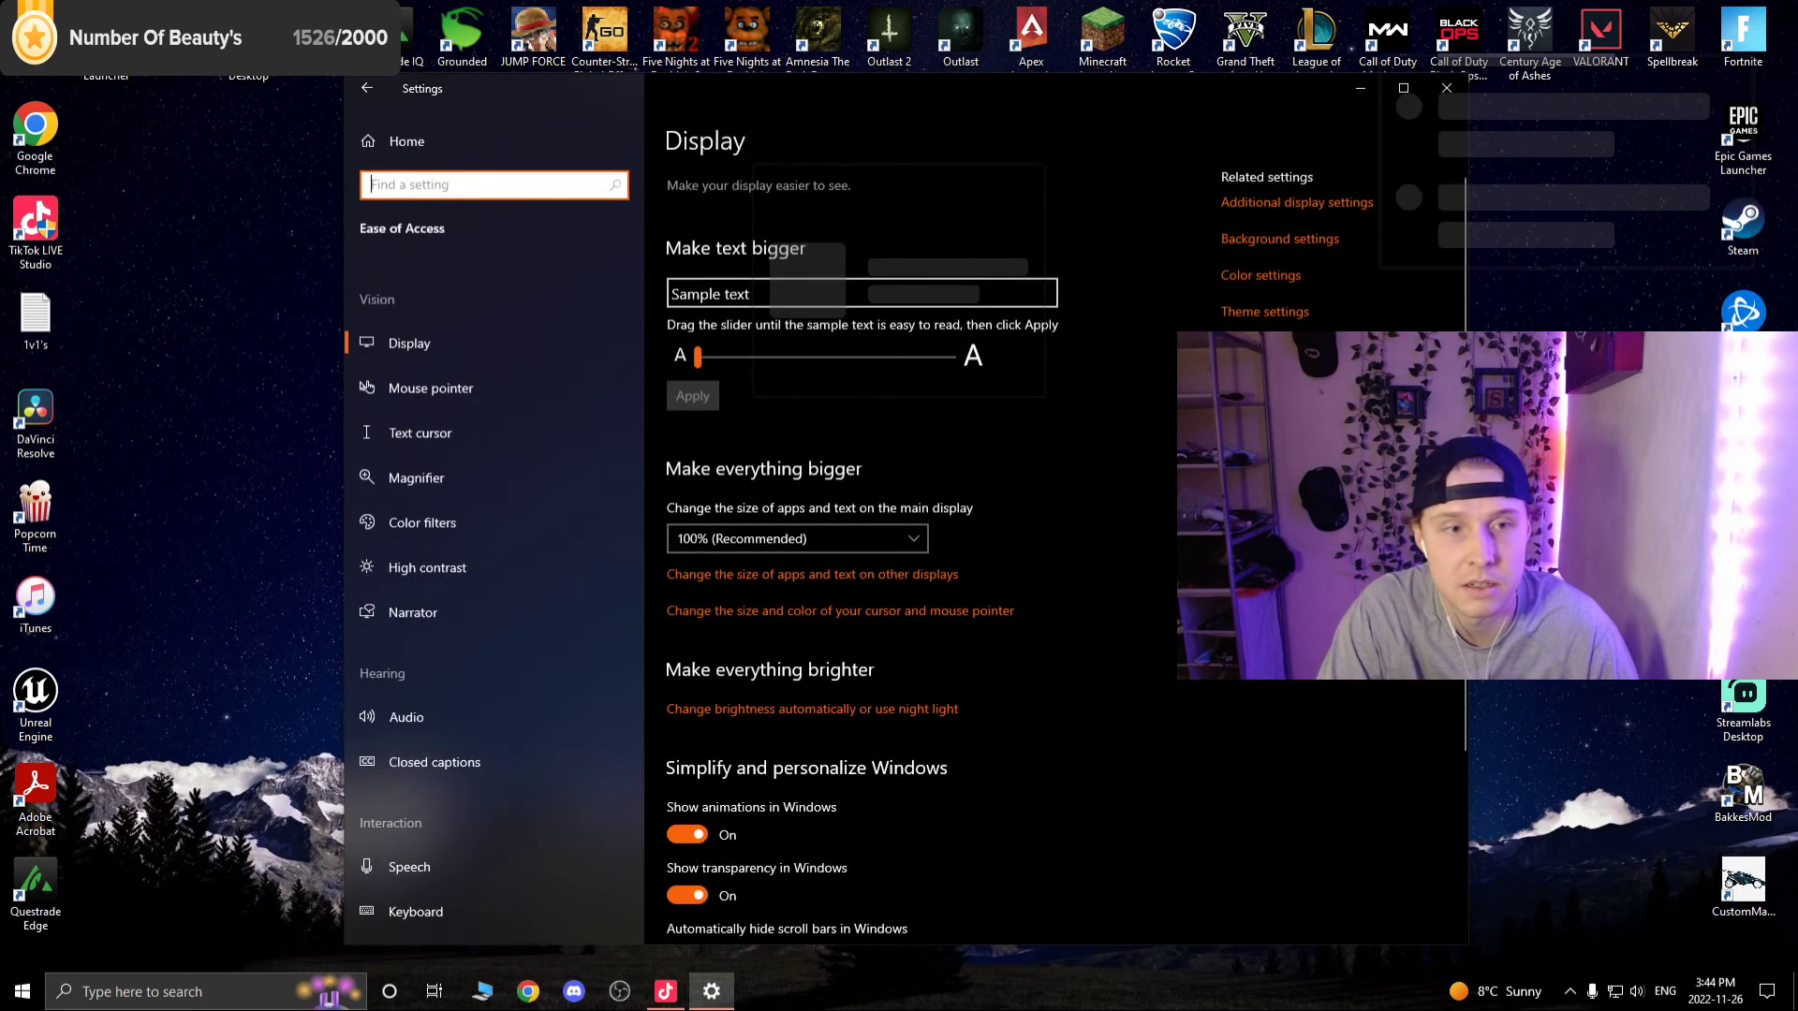
{"action": "left_click", "coordinate": [405, 717]}
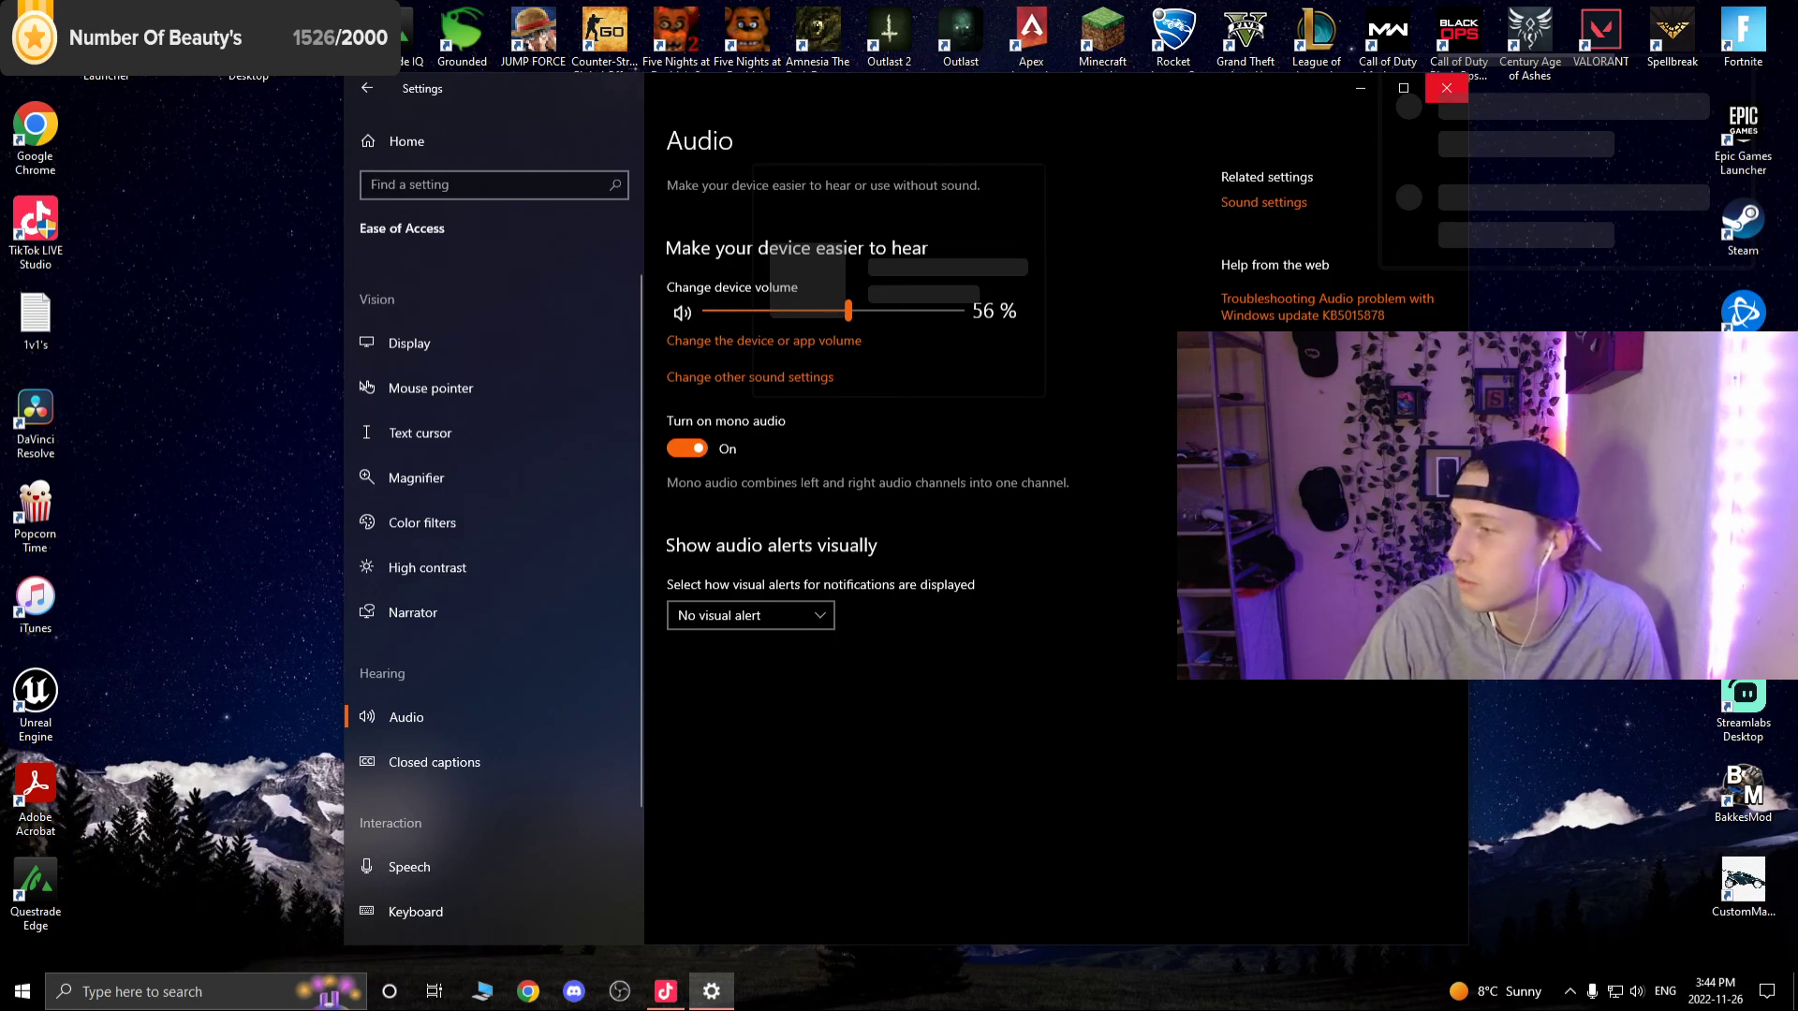
{"action": "mouse_move", "coordinate": [1446, 89]}
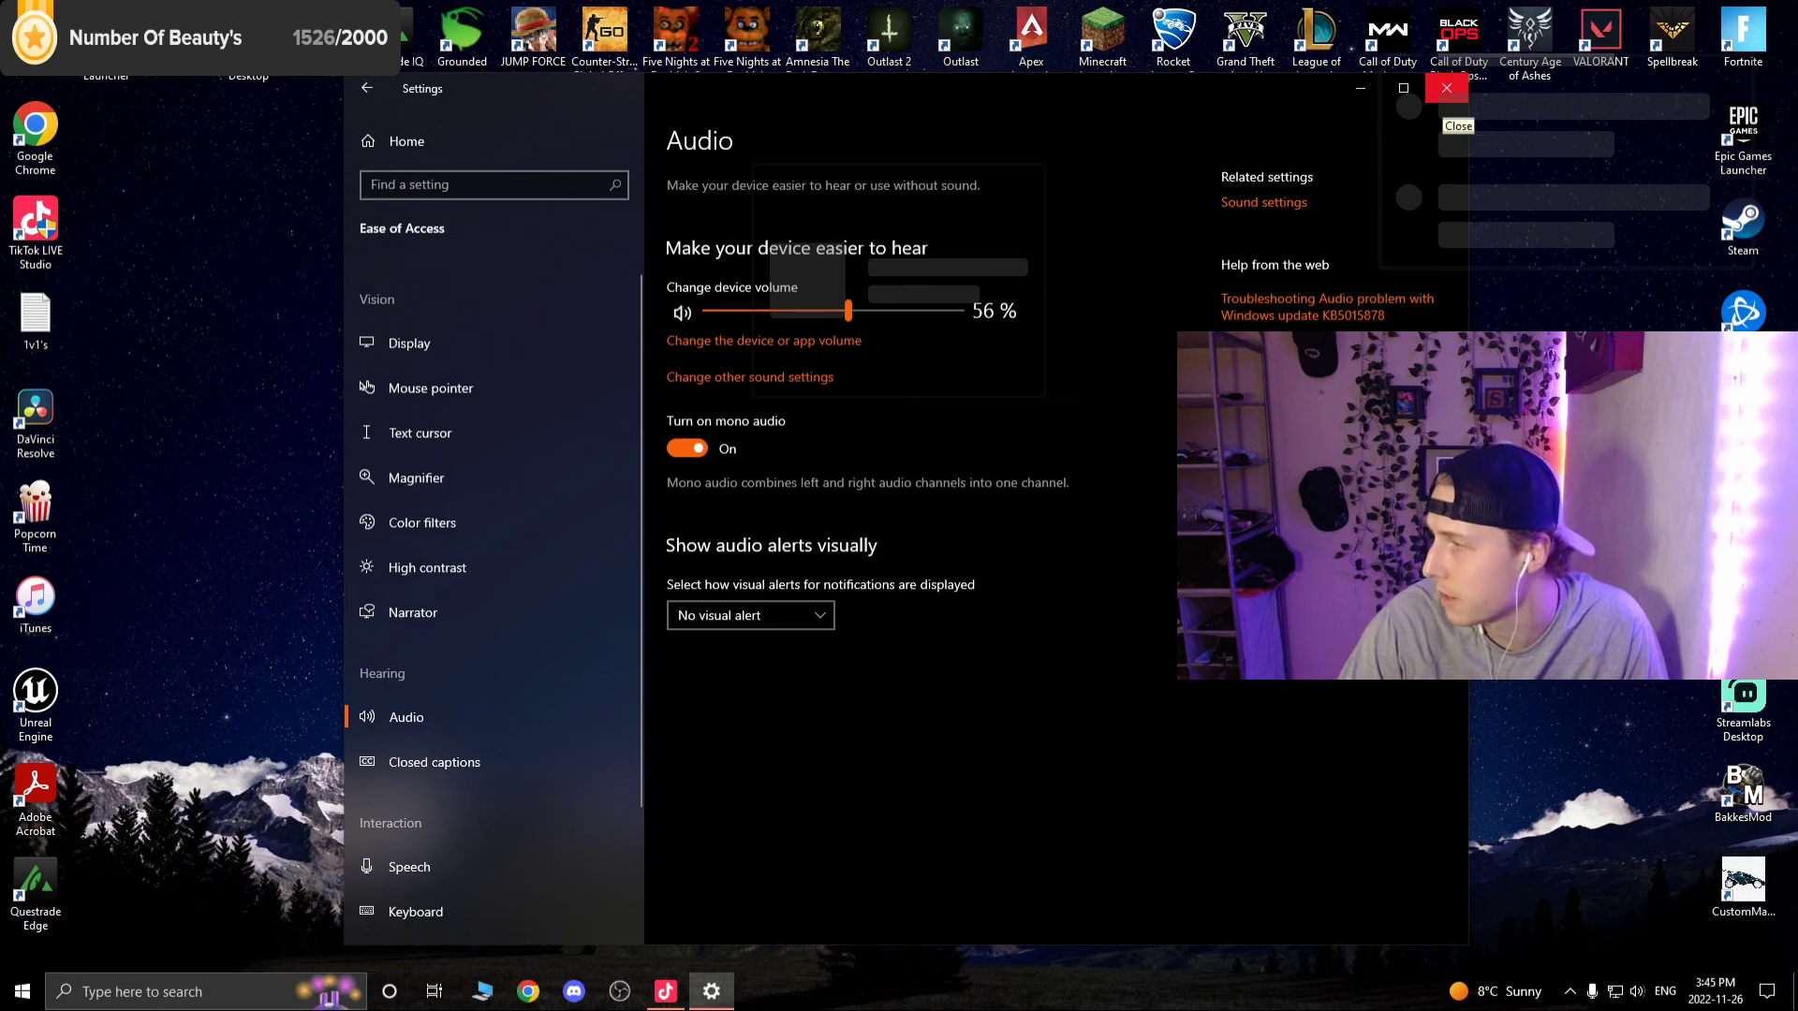
Reopen Settings at Ease of Access > Audio to confirm mono audio is On, then close it.
{"action": "left_click", "coordinate": [1446, 88]}
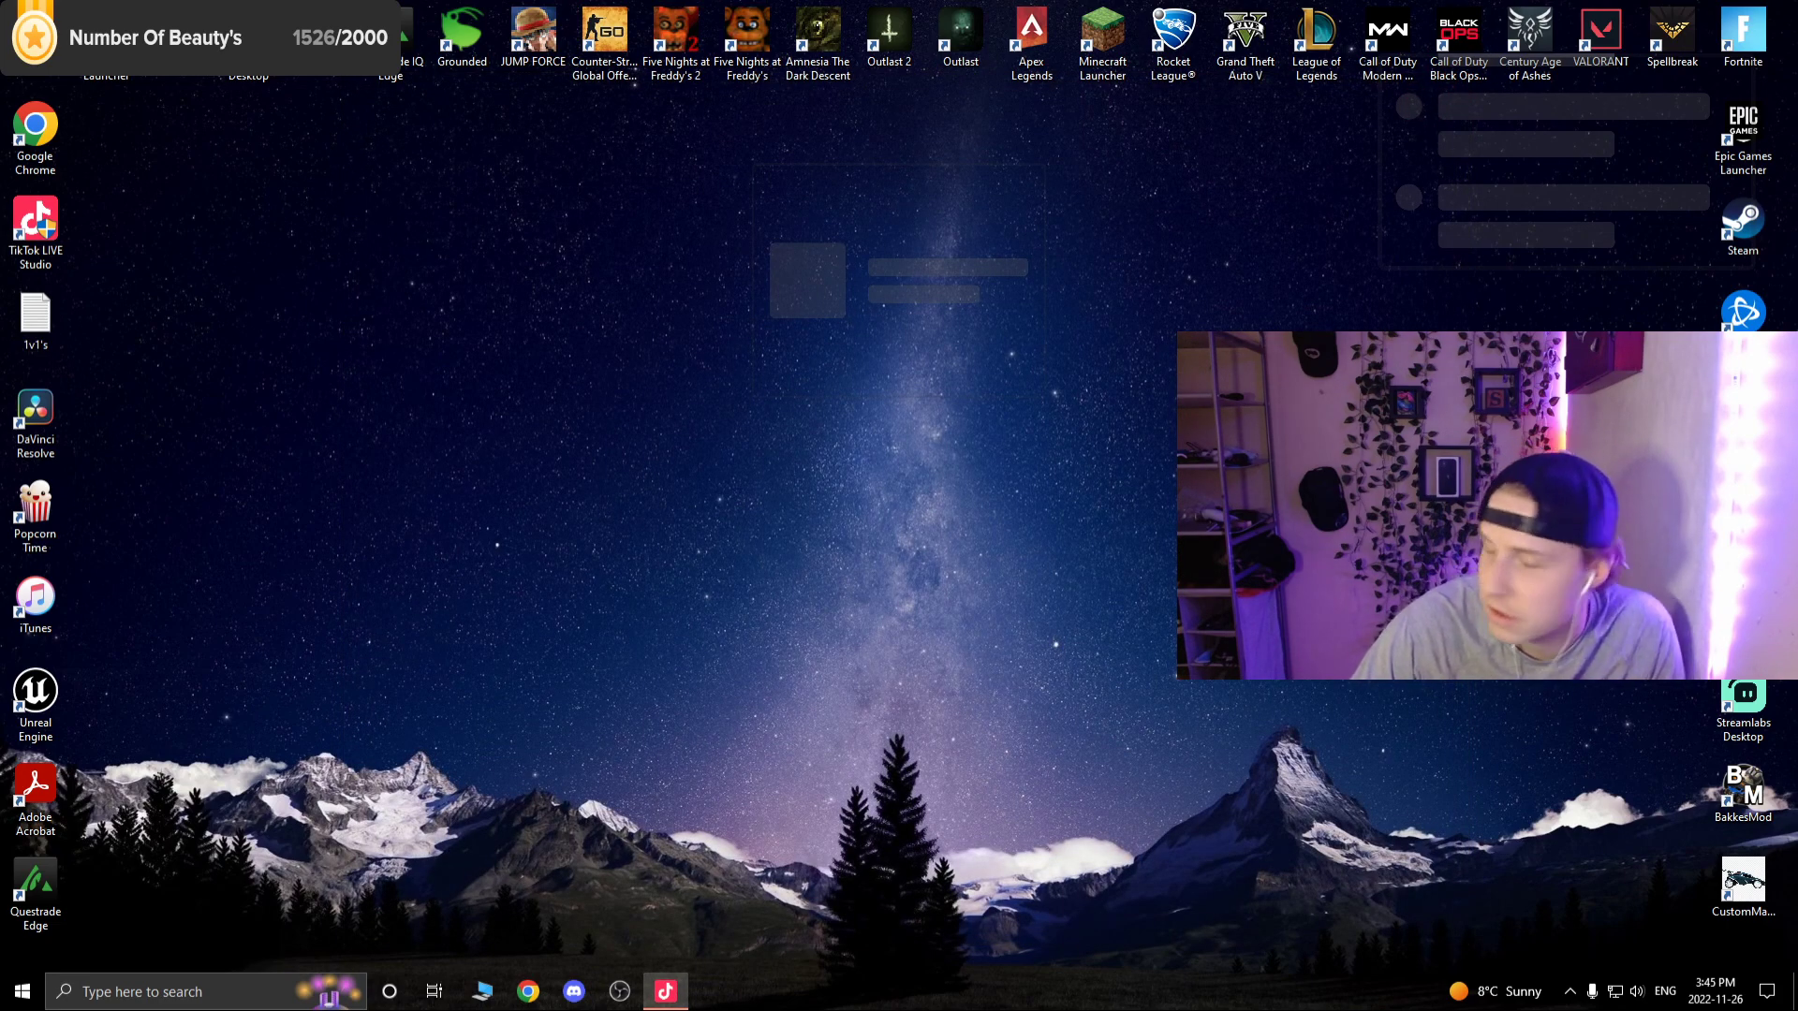
{"action": "left_click", "coordinate": [17, 991]}
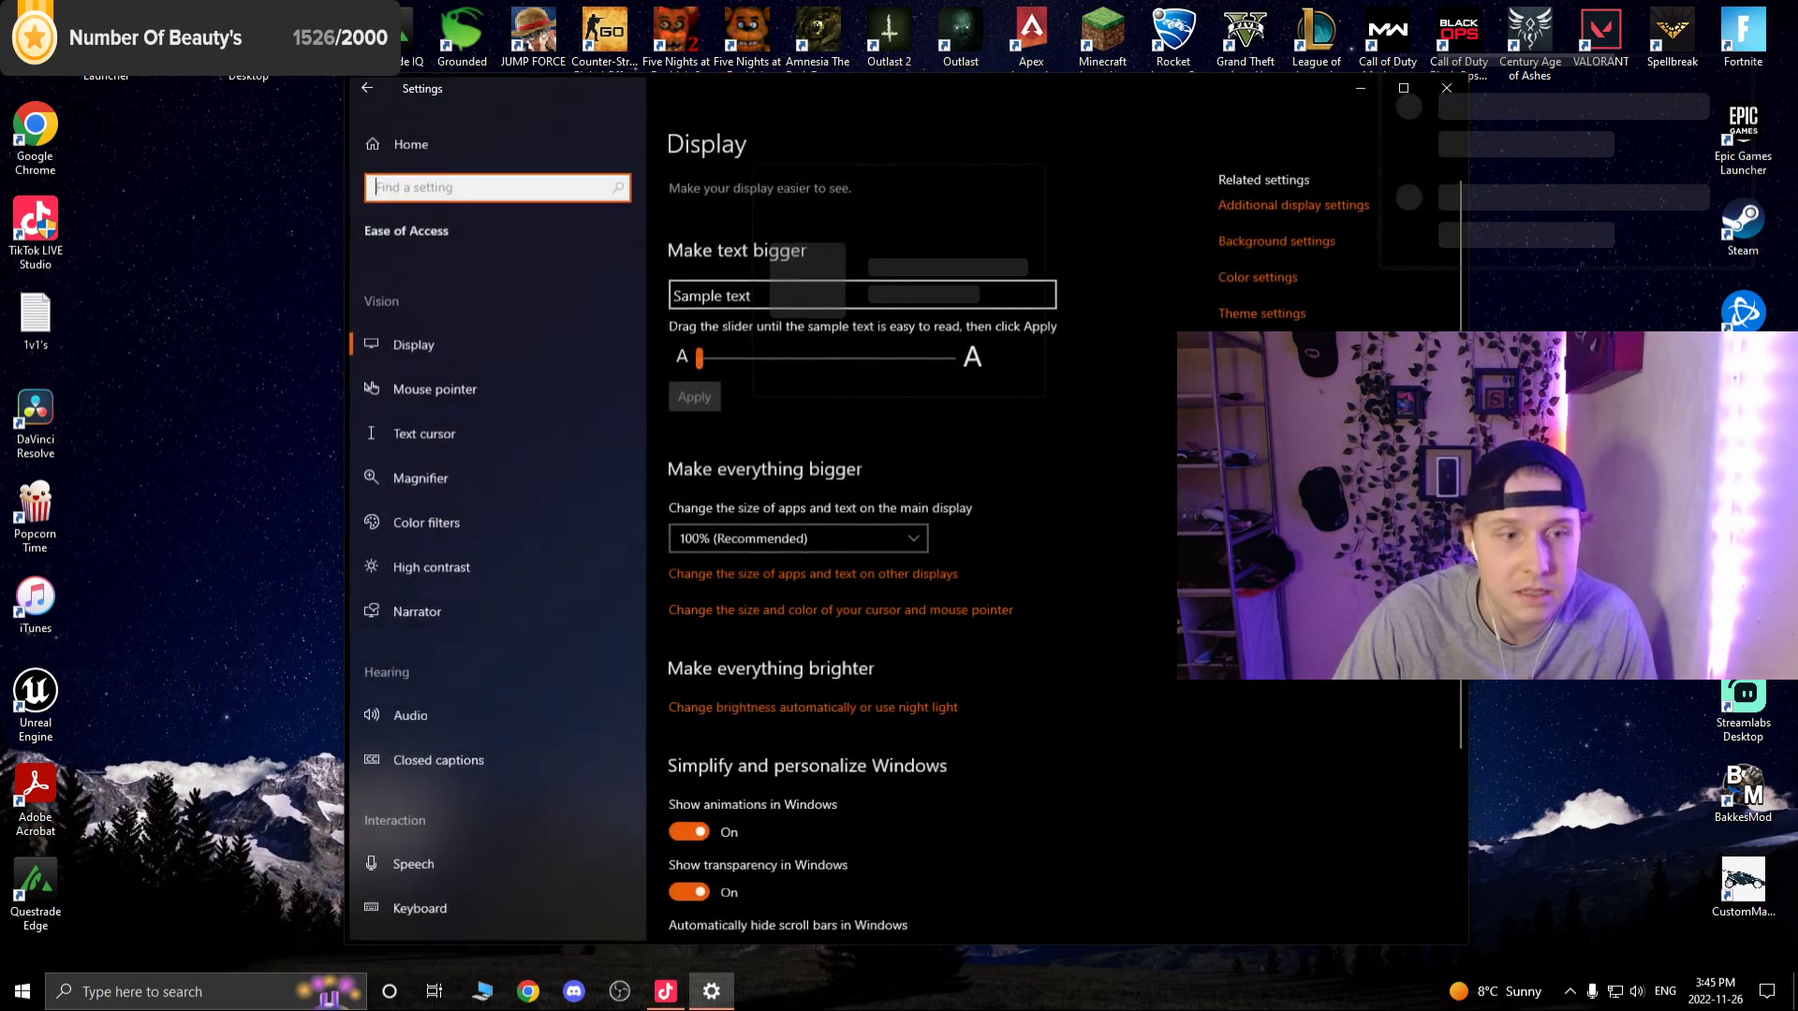
{"action": "left_click", "coordinate": [406, 715]}
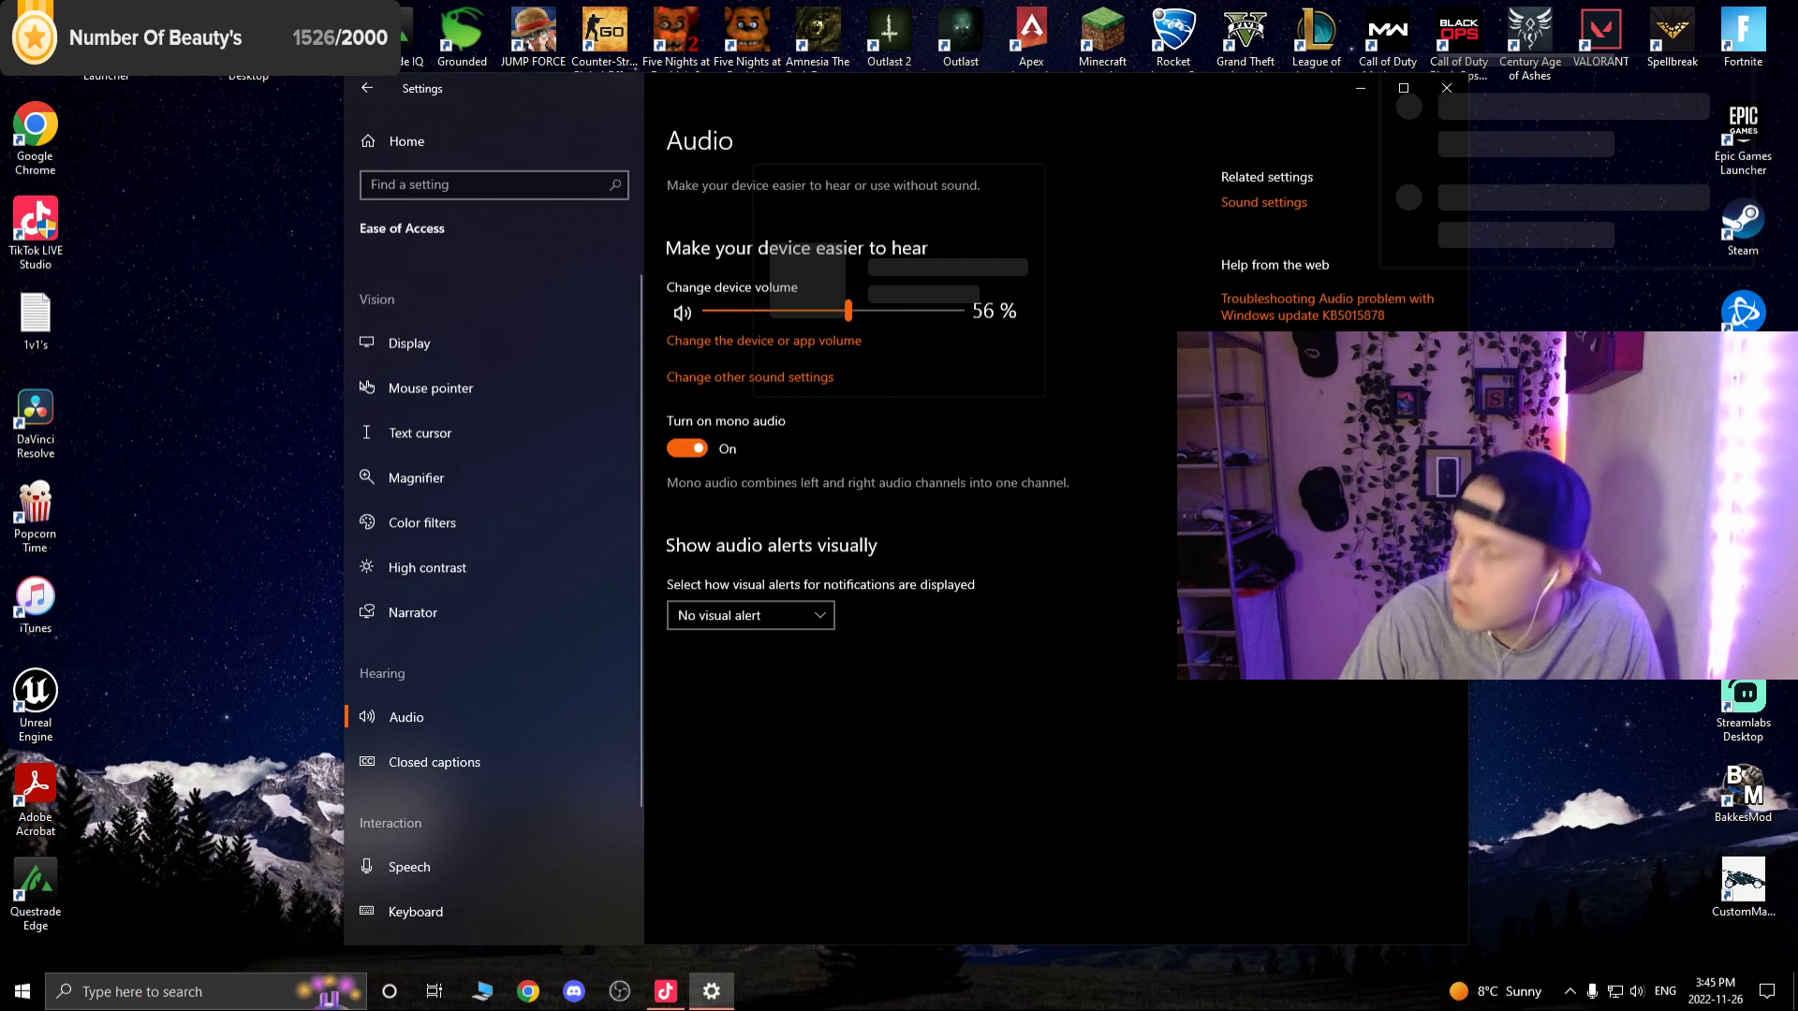
{"action": "left_click", "coordinate": [1444, 88]}
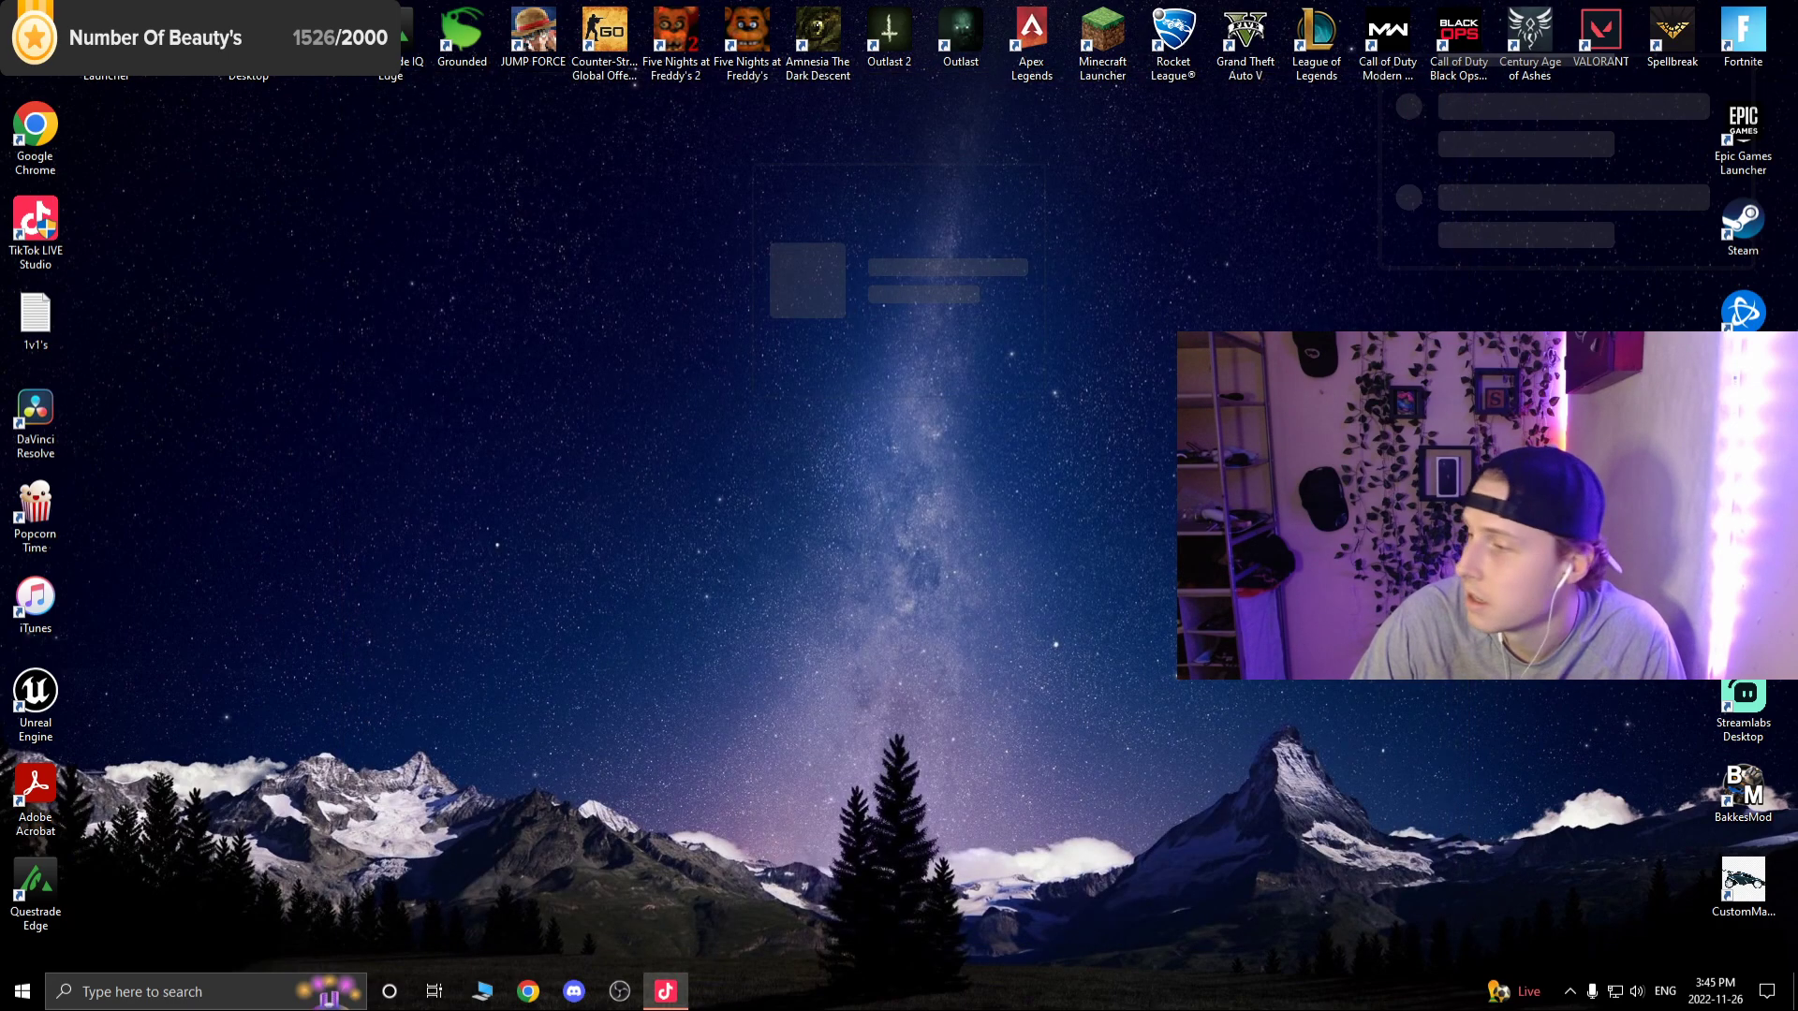